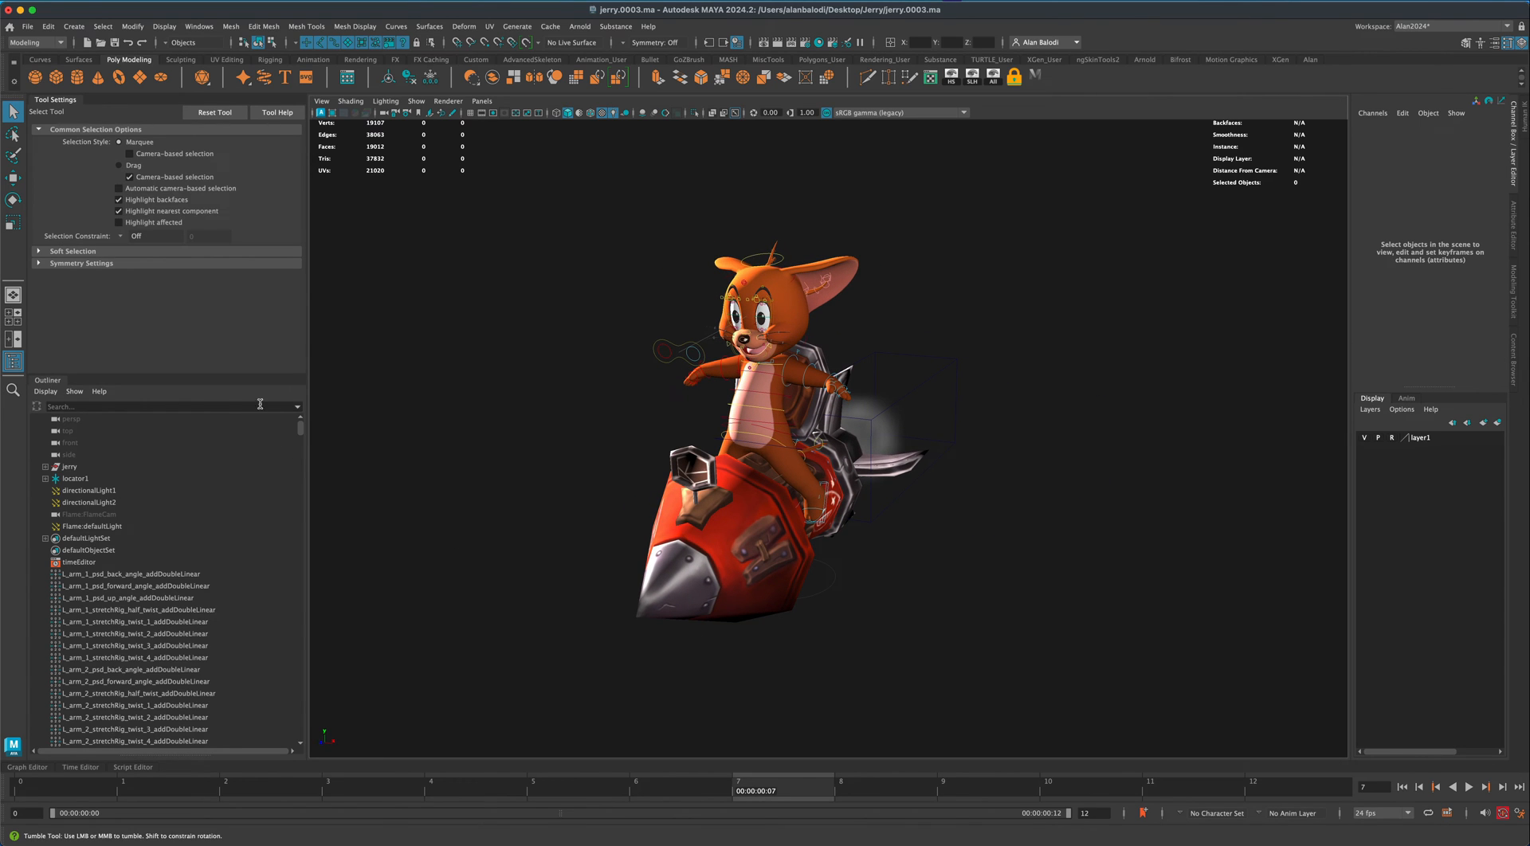
mouse_move(124, 389)
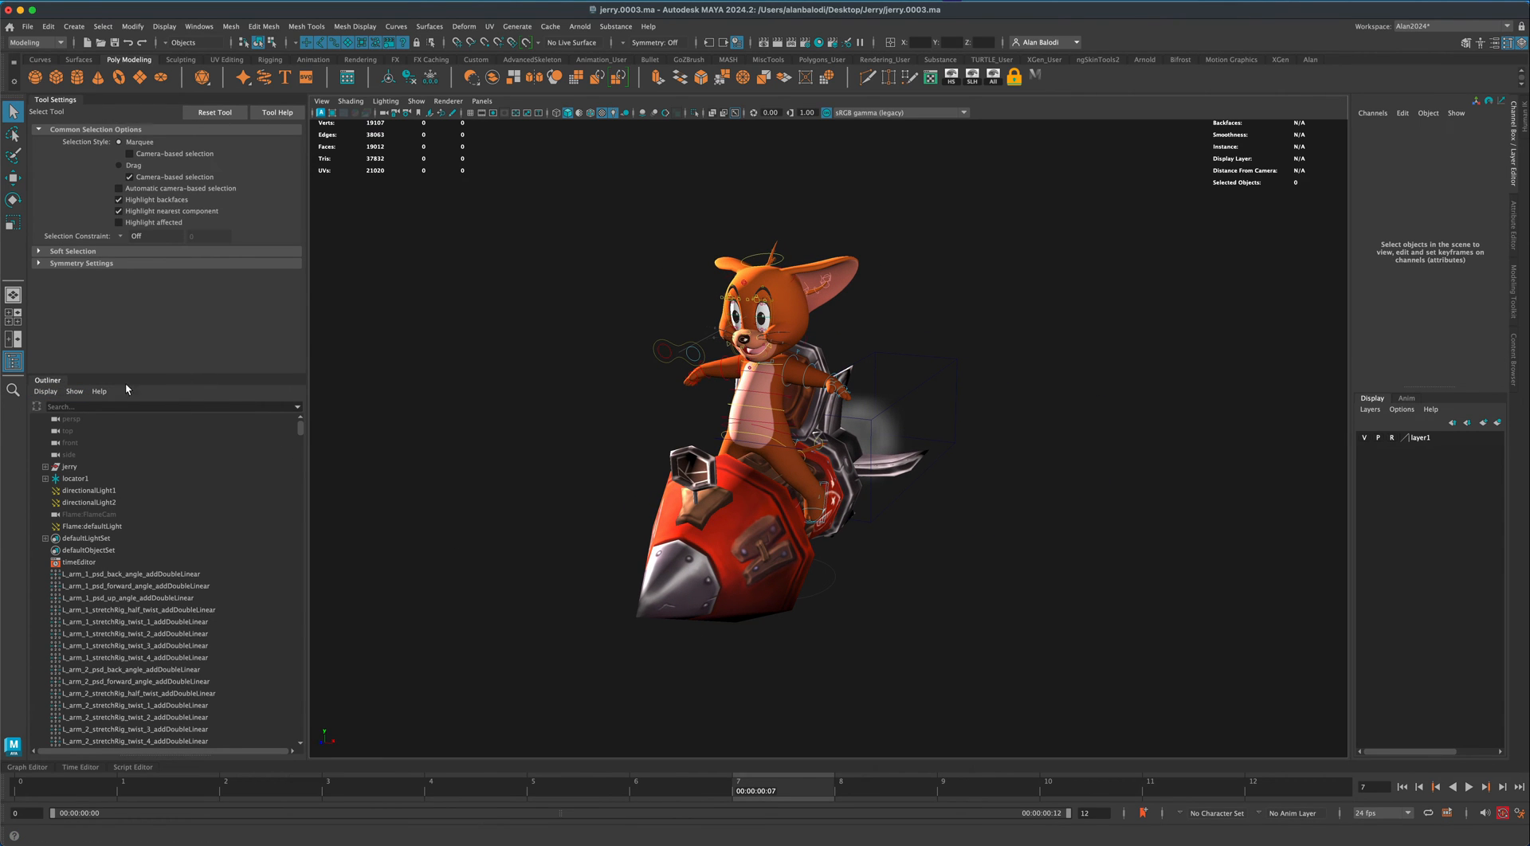
Turn off DAG Objects Only in the Jerry scene's Outliner after closing the DAG hierarchy screenshot
scroll("down", 3)
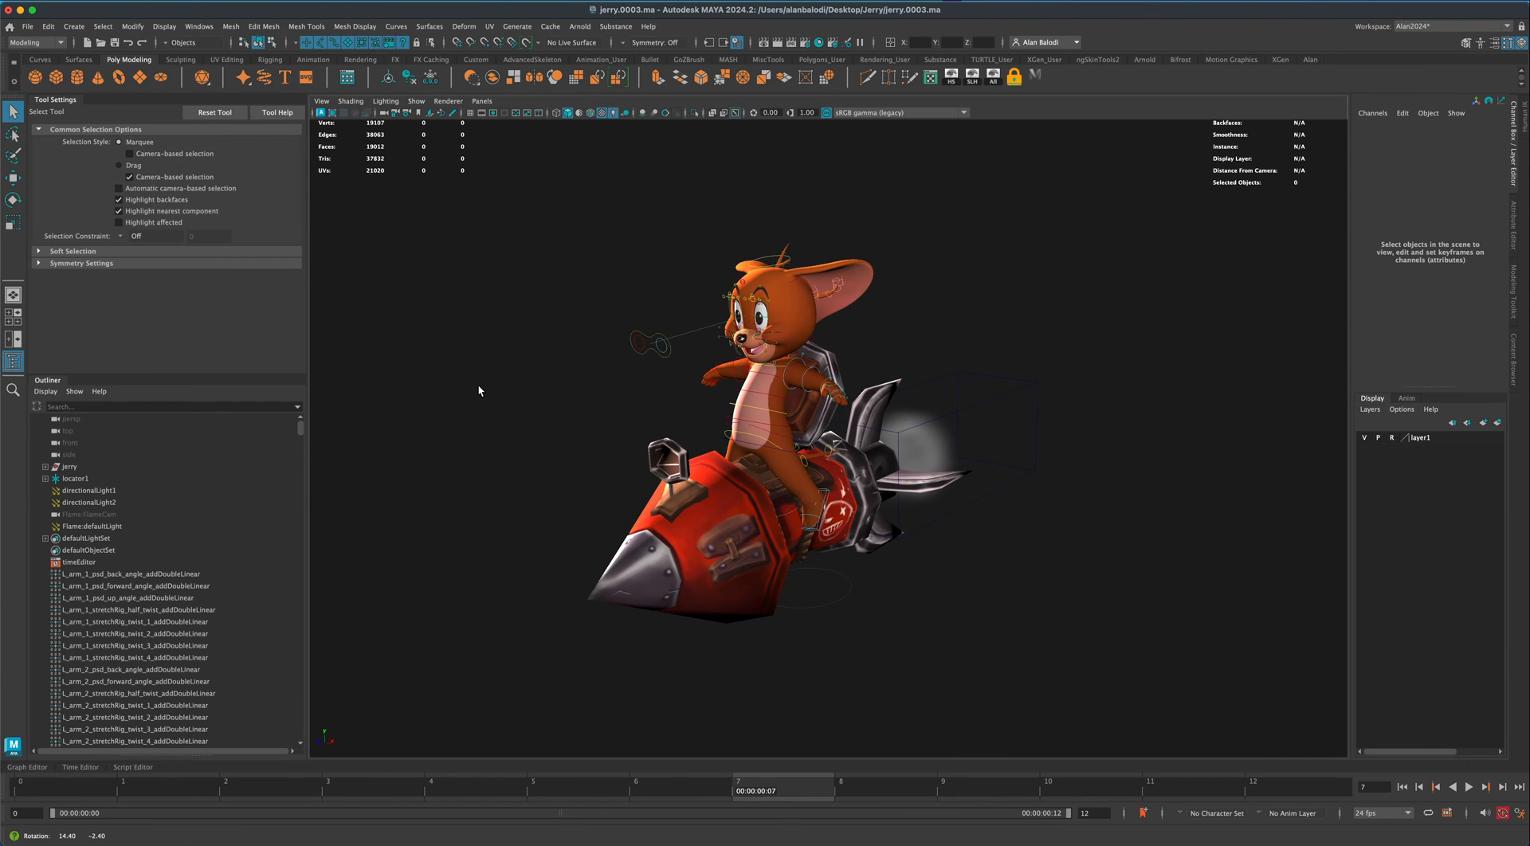
mouse_move(311, 461)
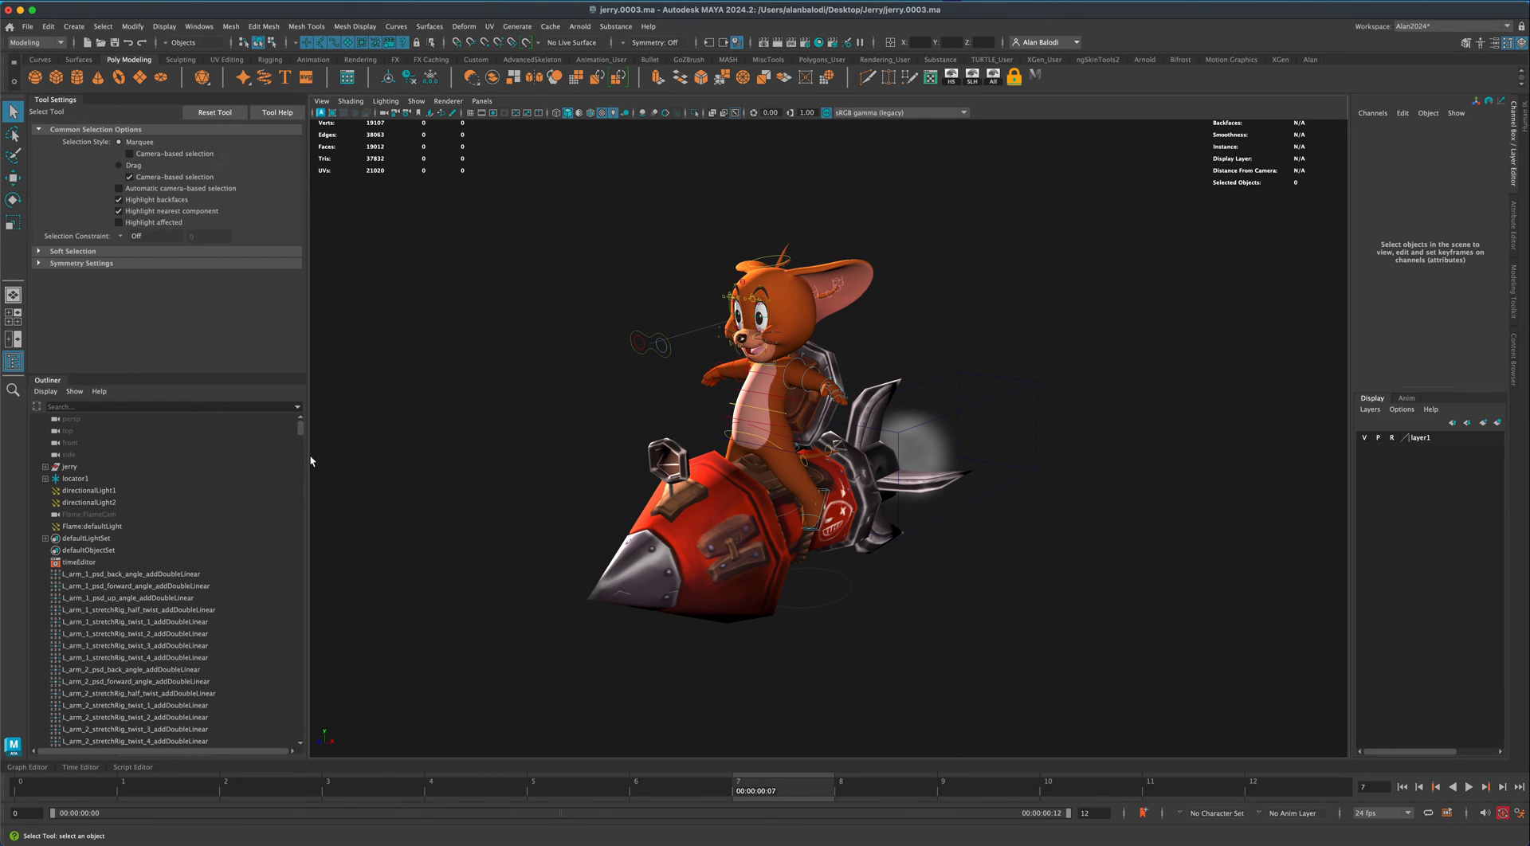
scroll("down", 3)
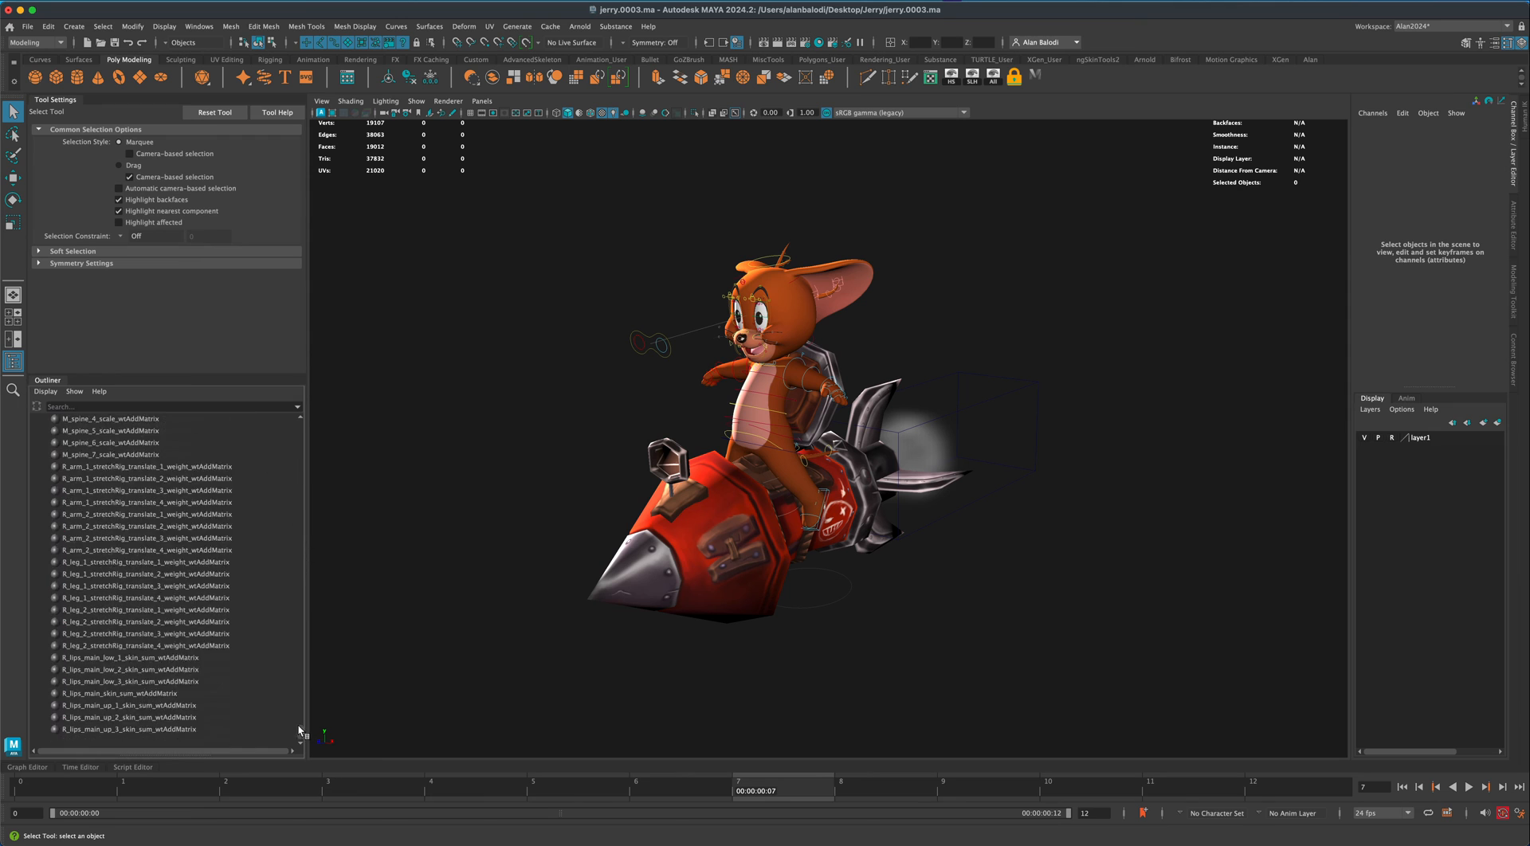
scroll("up", 3)
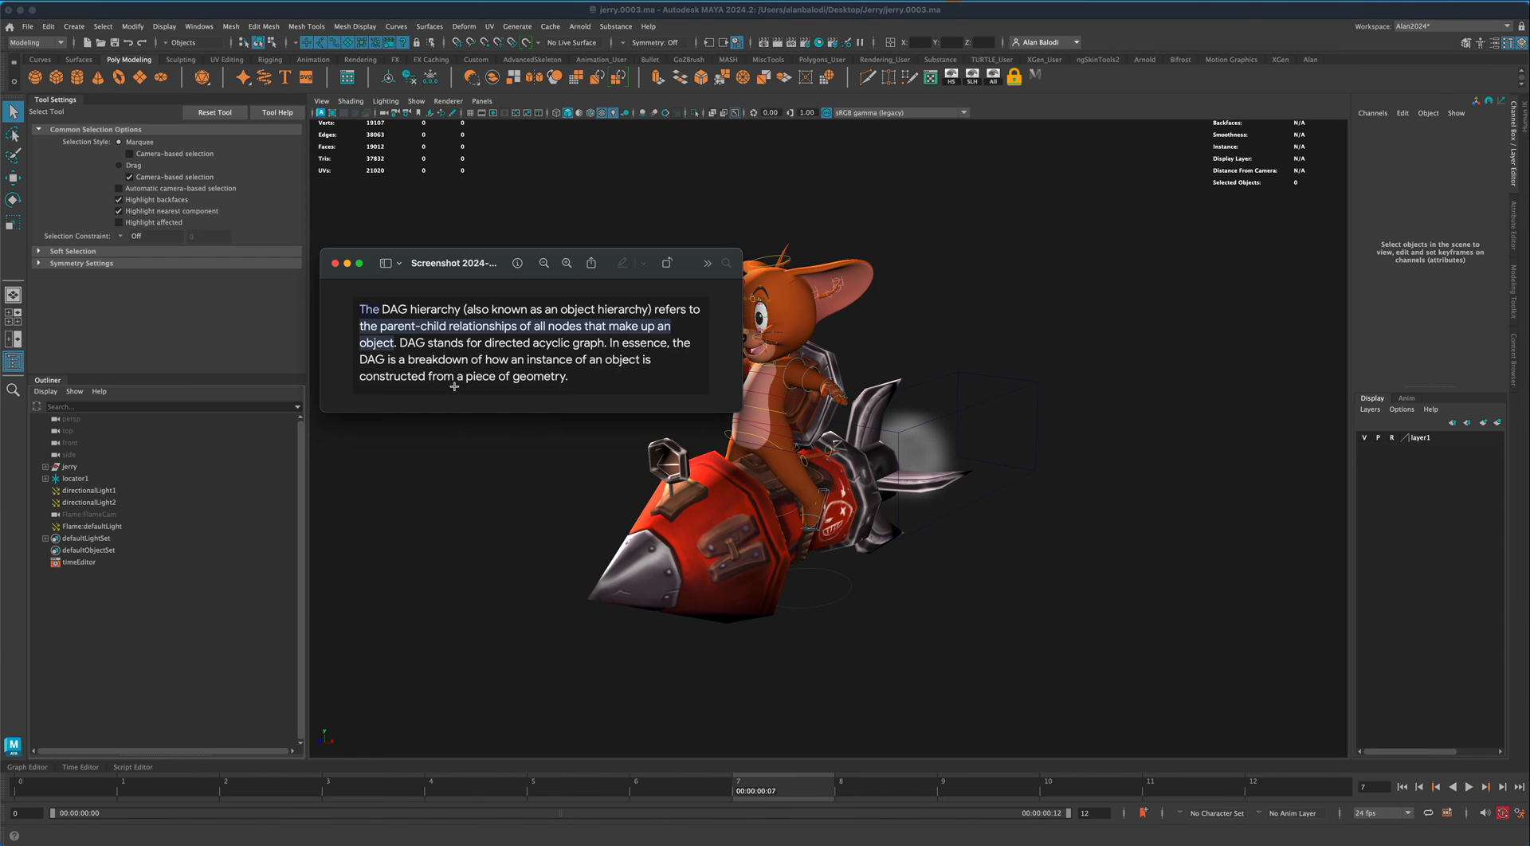
mouse_move(464, 343)
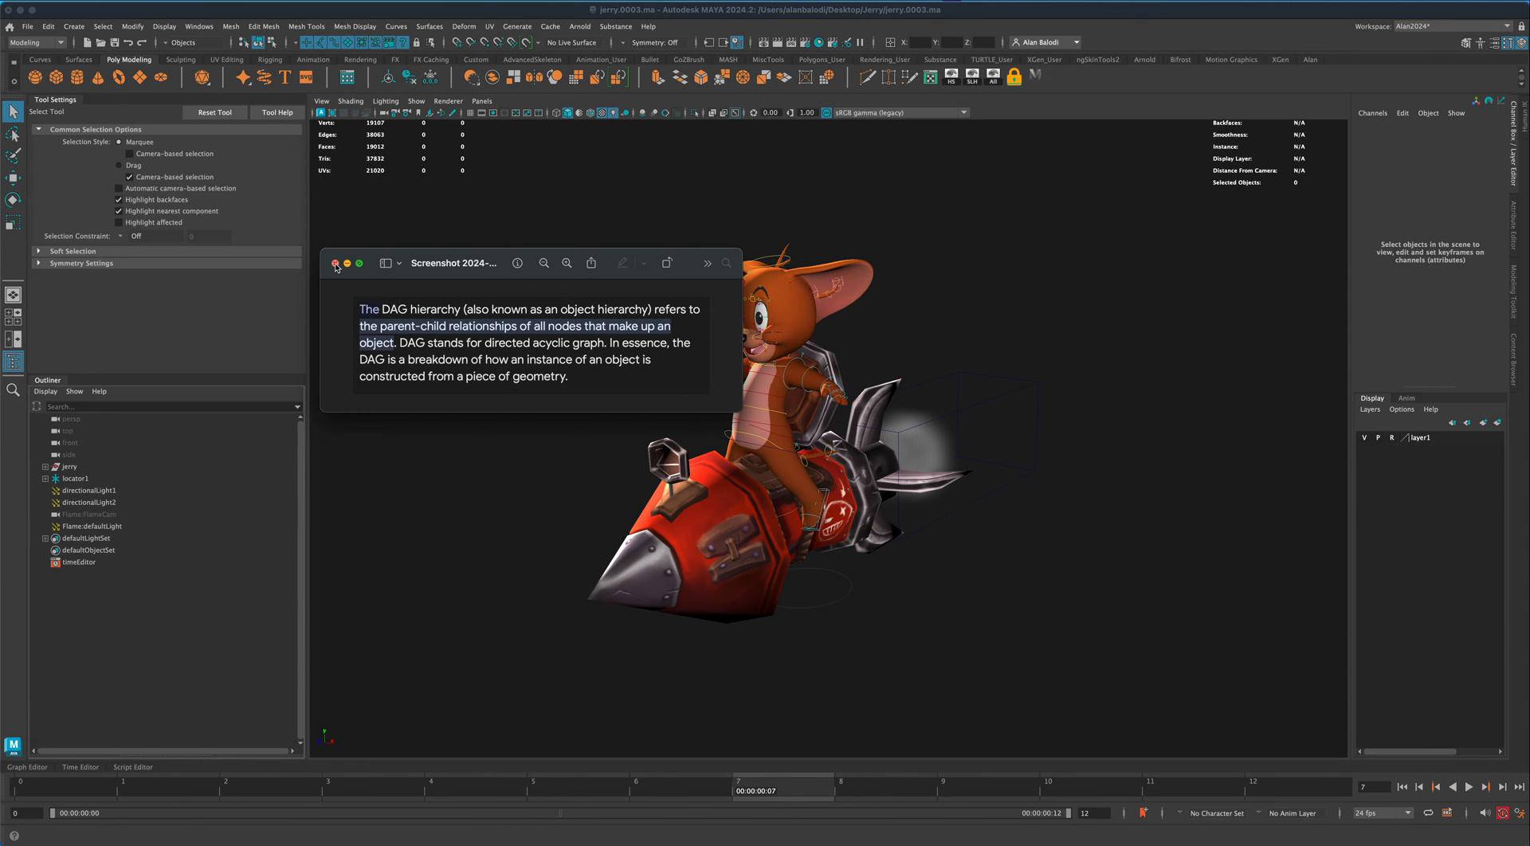
left_click(336, 262)
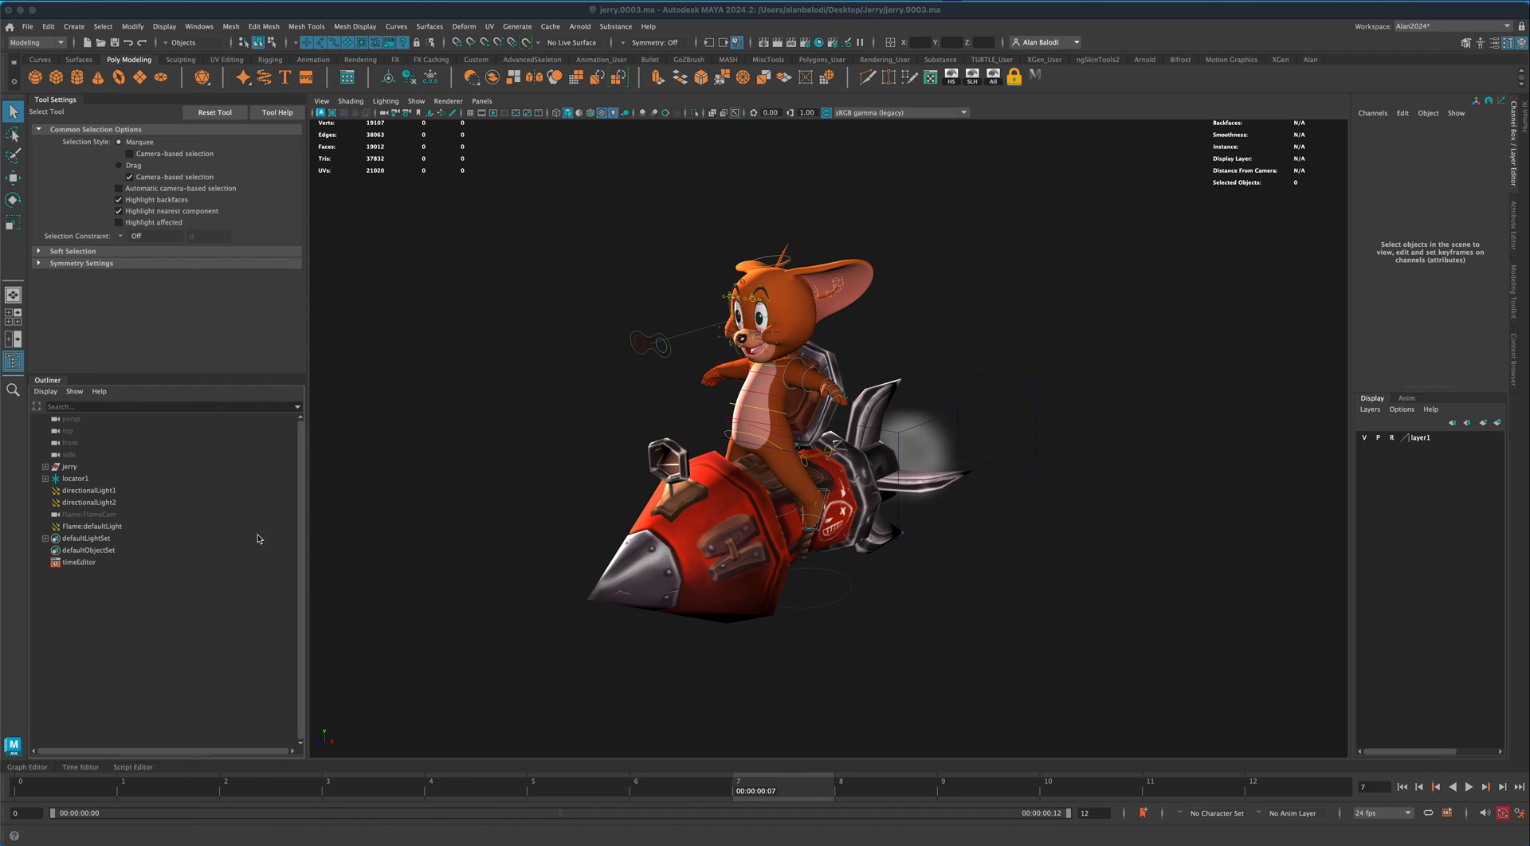
mouse_move(293, 484)
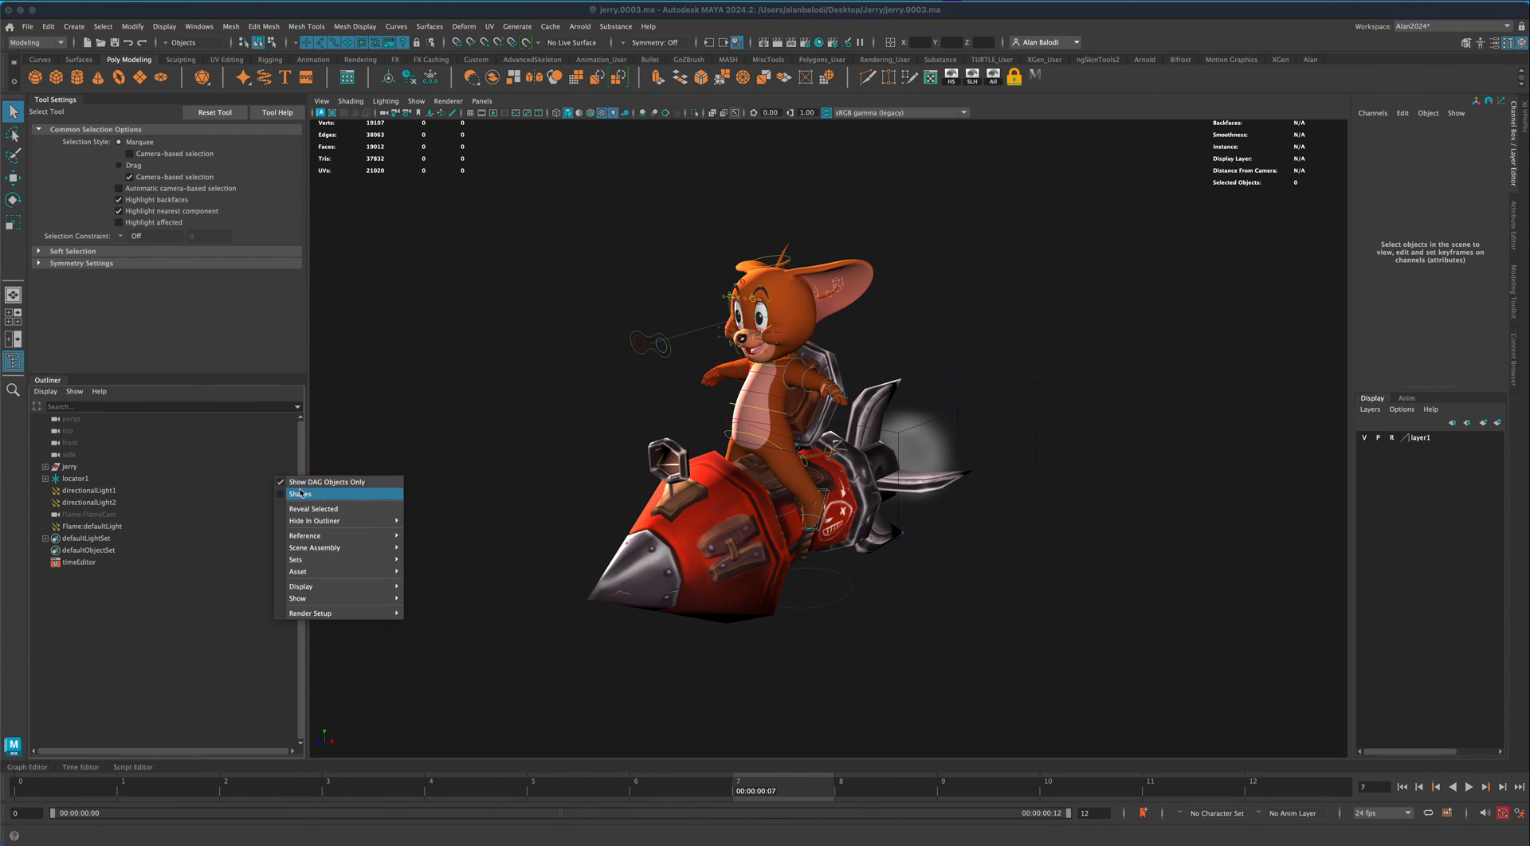
left_click(325, 481)
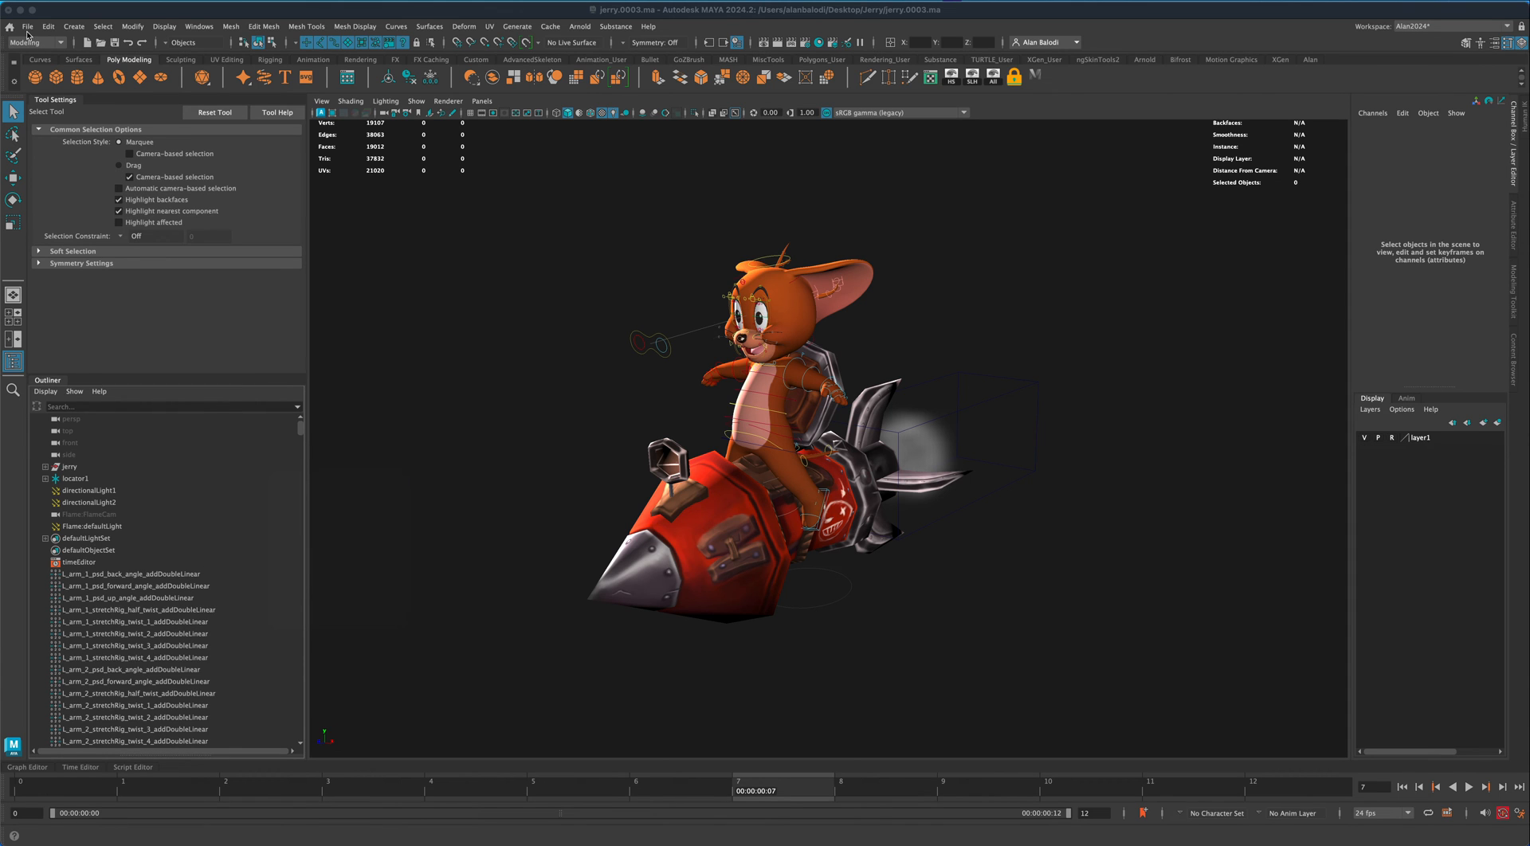
Start a new empty scene and review its default nodes in the Outliner
left_click(27, 27)
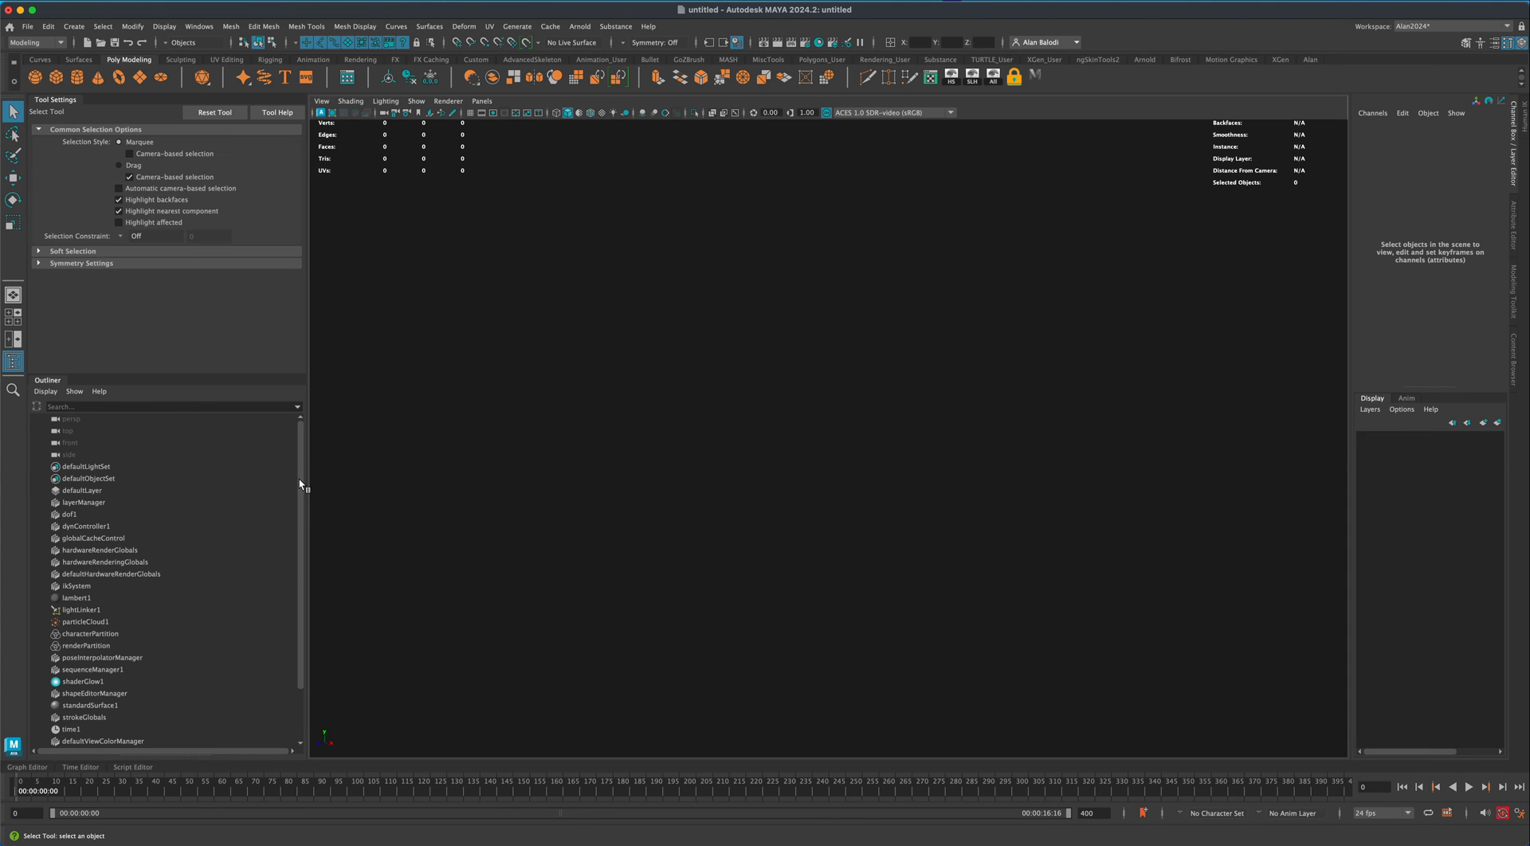
scroll("down", 3)
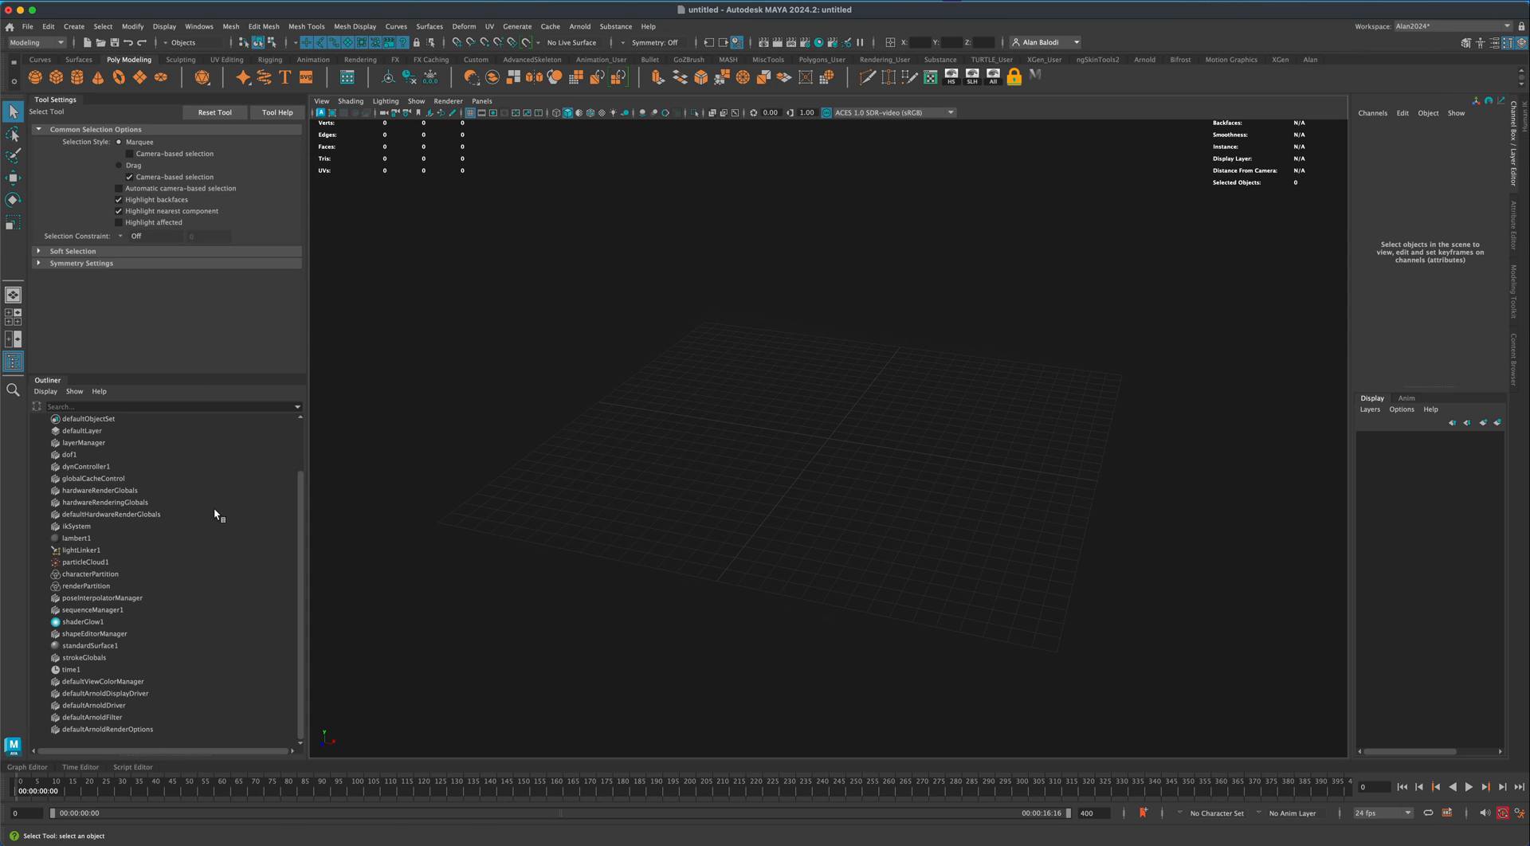
mouse_move(306, 618)
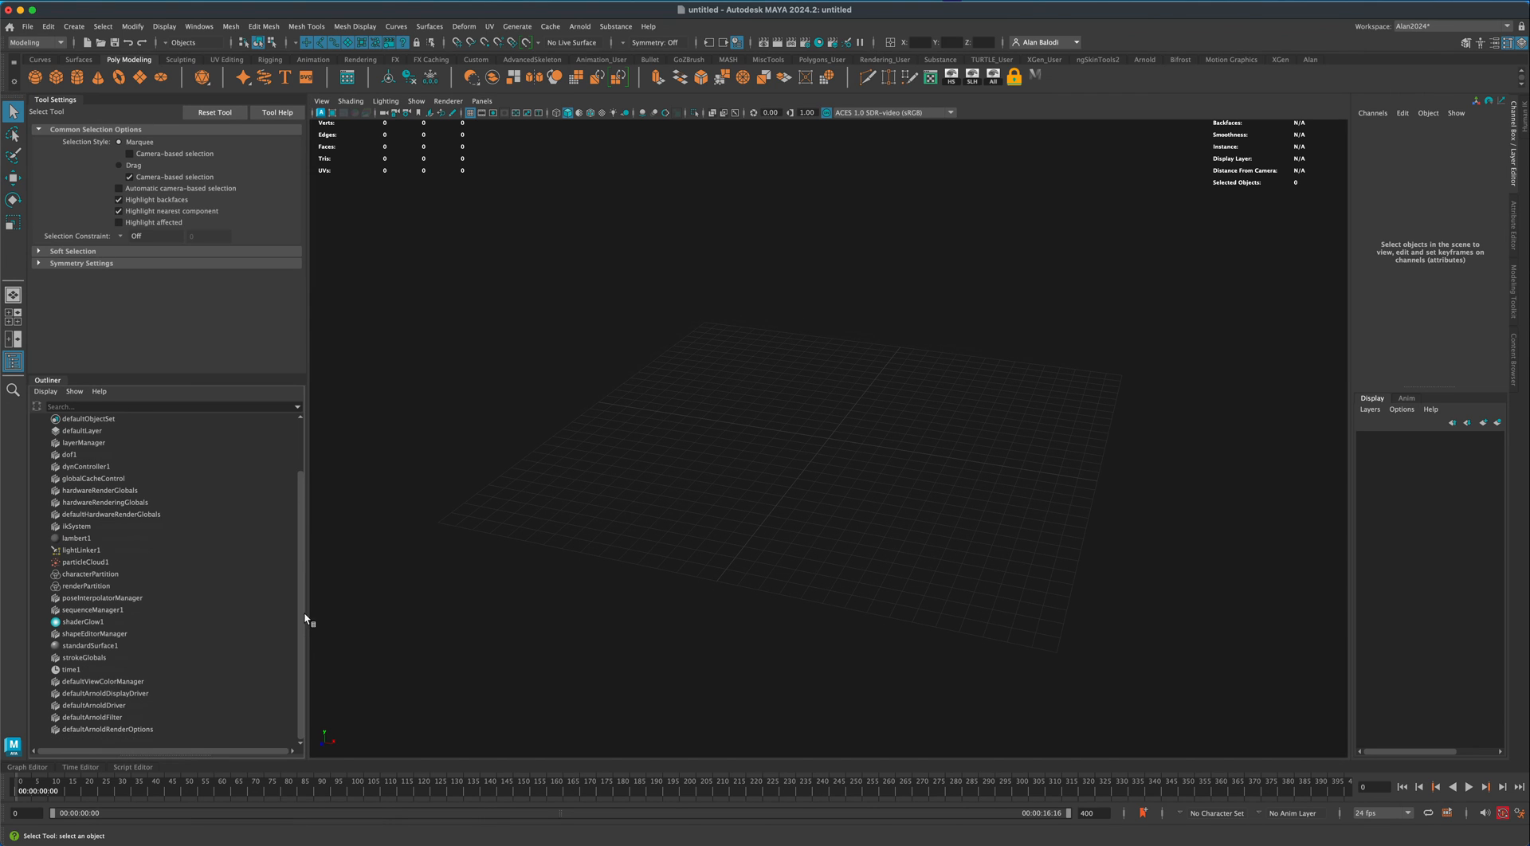
scroll("up", 3)
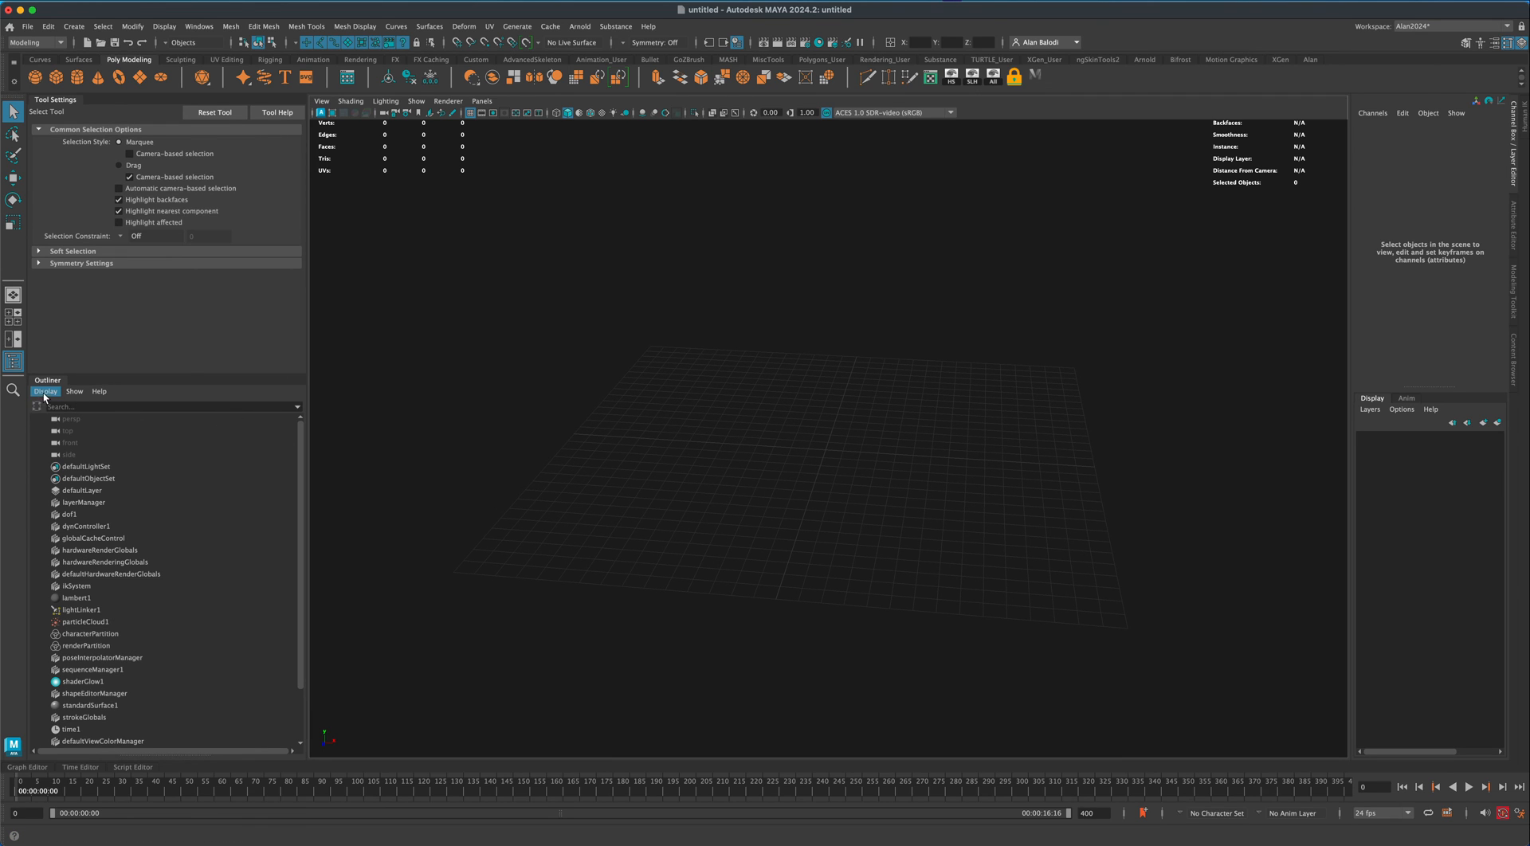
Enable DAG Objects Only in the Outliner's Display menu and confirm it is checked
left_click(45, 392)
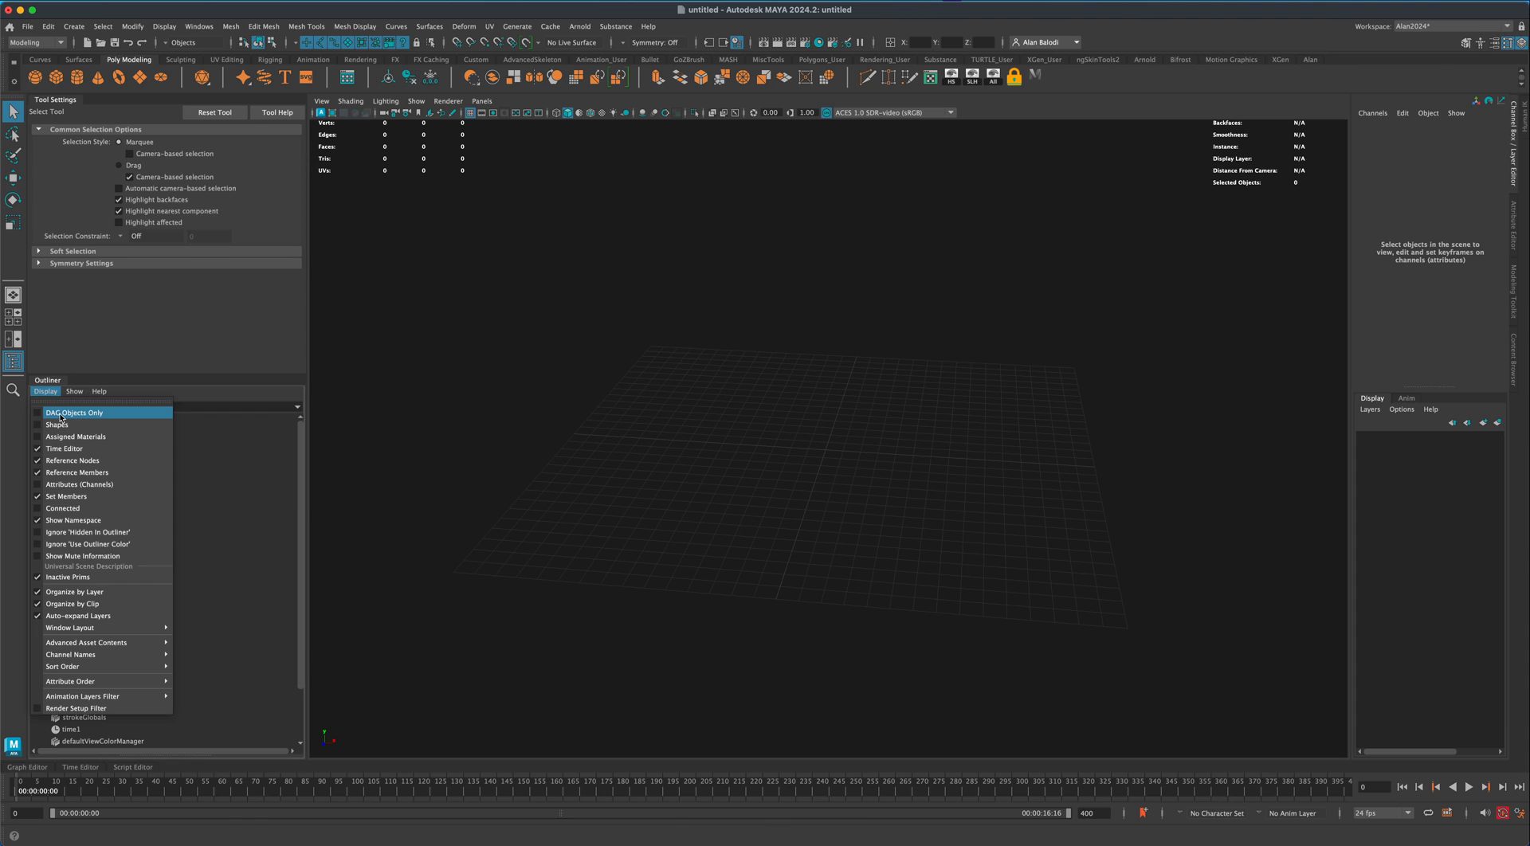
left_click(73, 411)
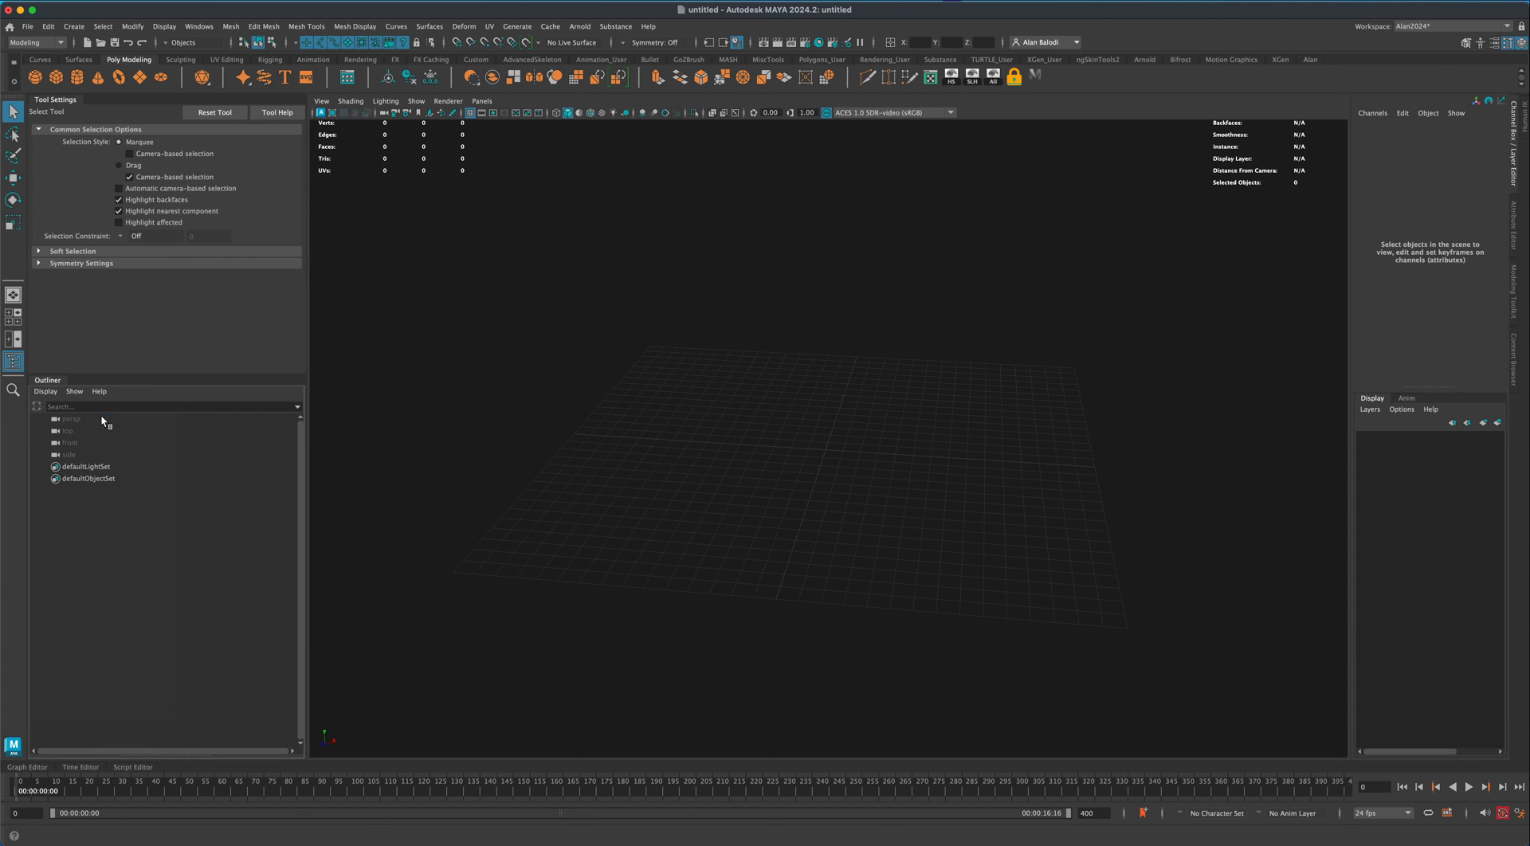
left_click(45, 392)
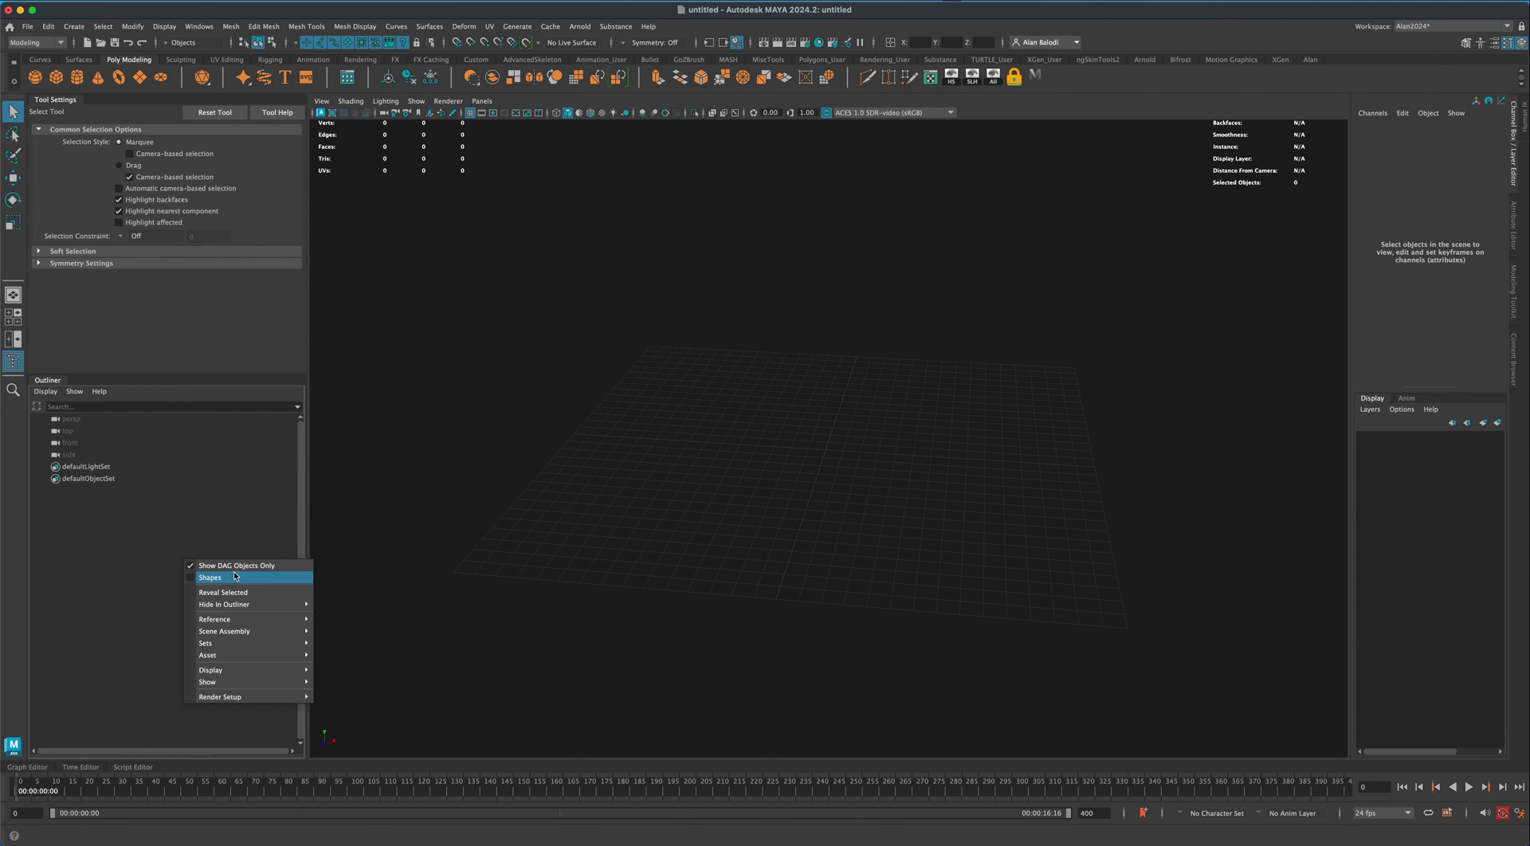
left_click(211, 577)
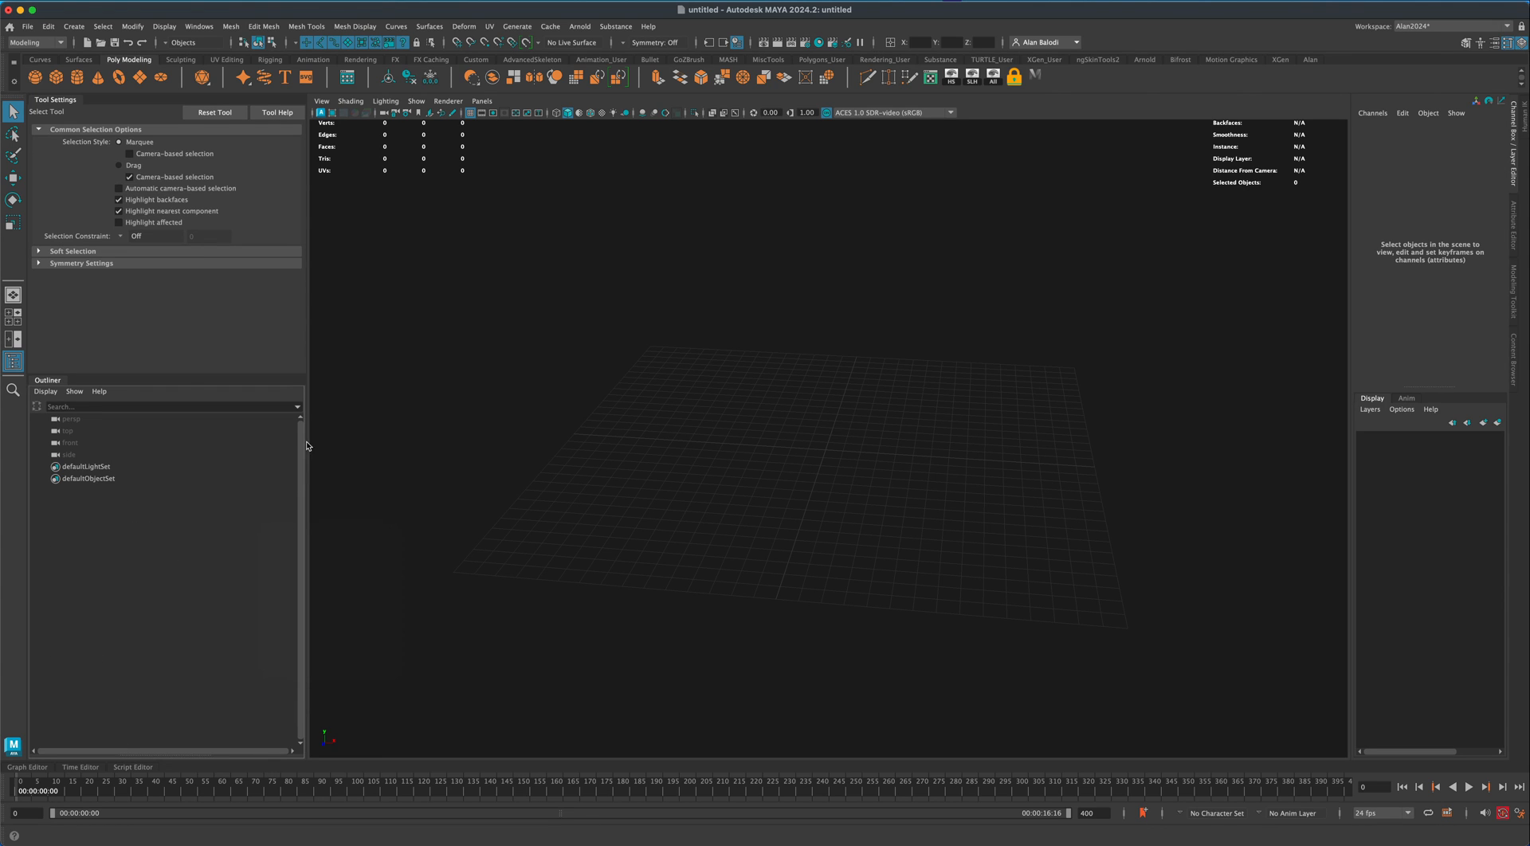
mouse_move(192, 476)
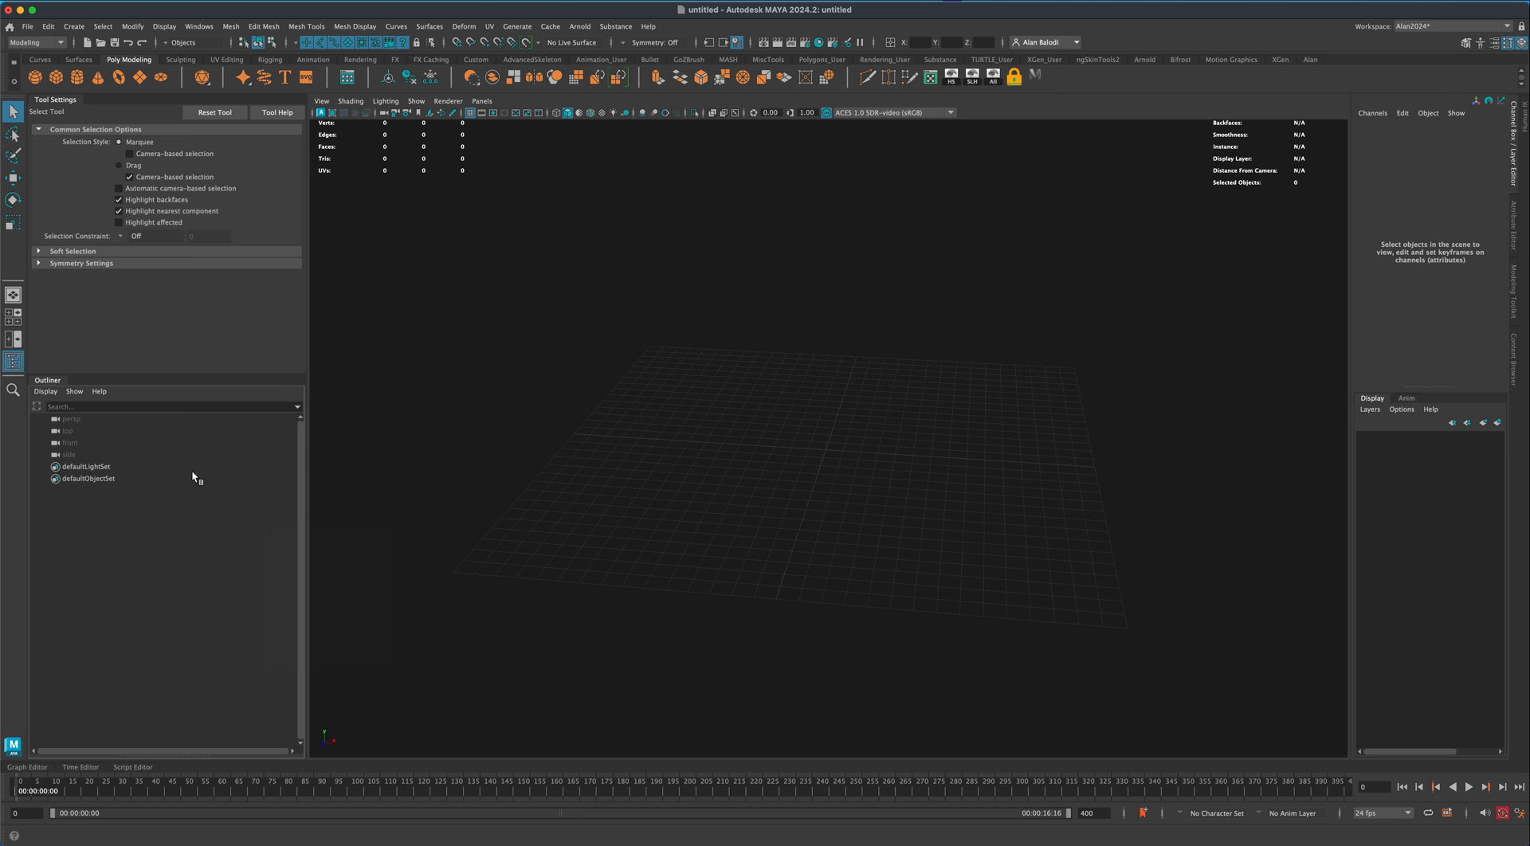
mouse_move(102, 470)
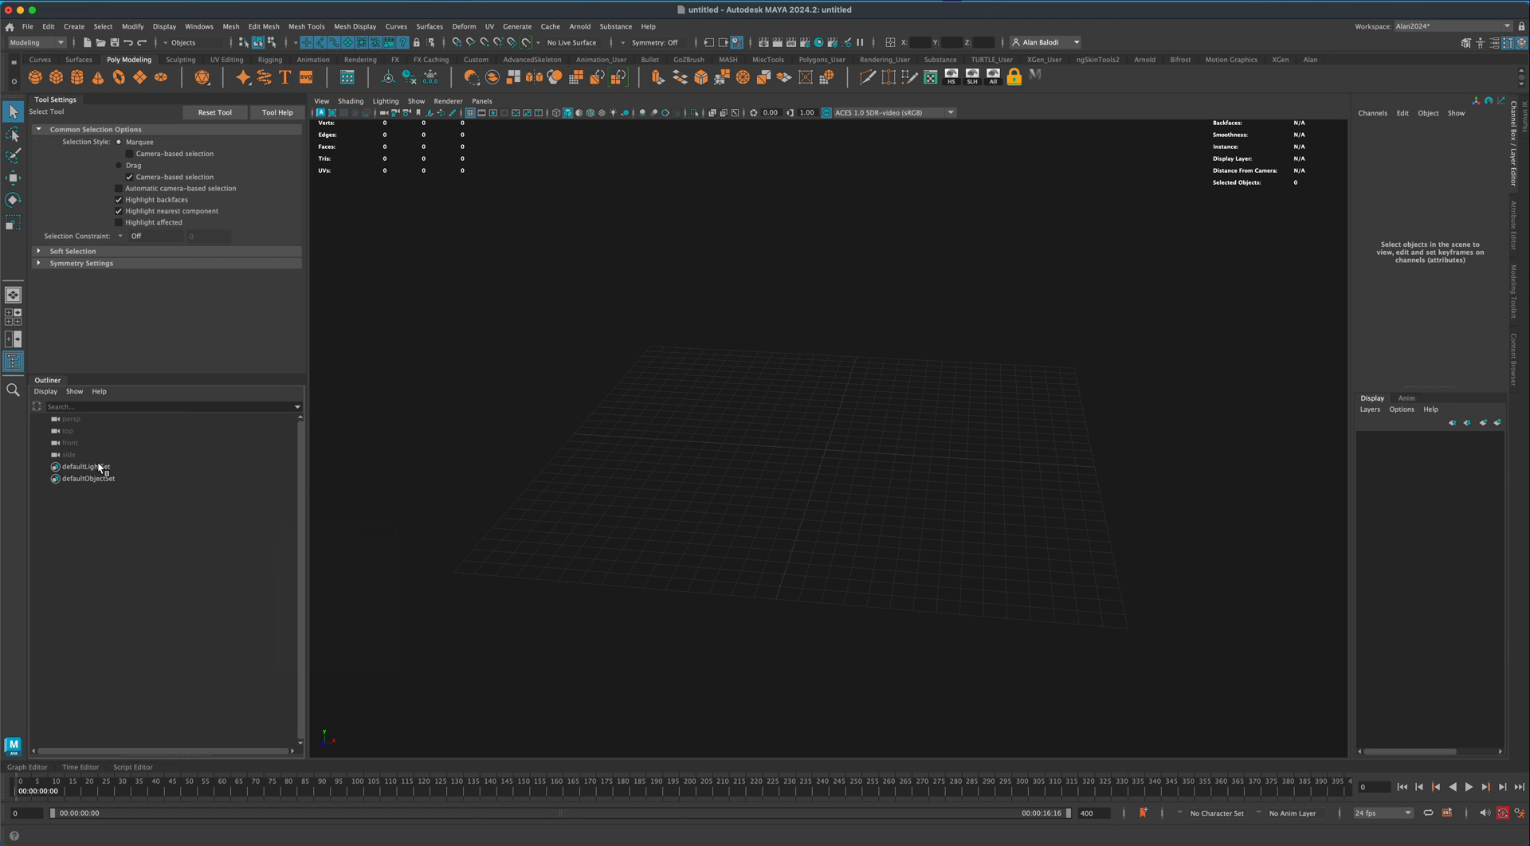